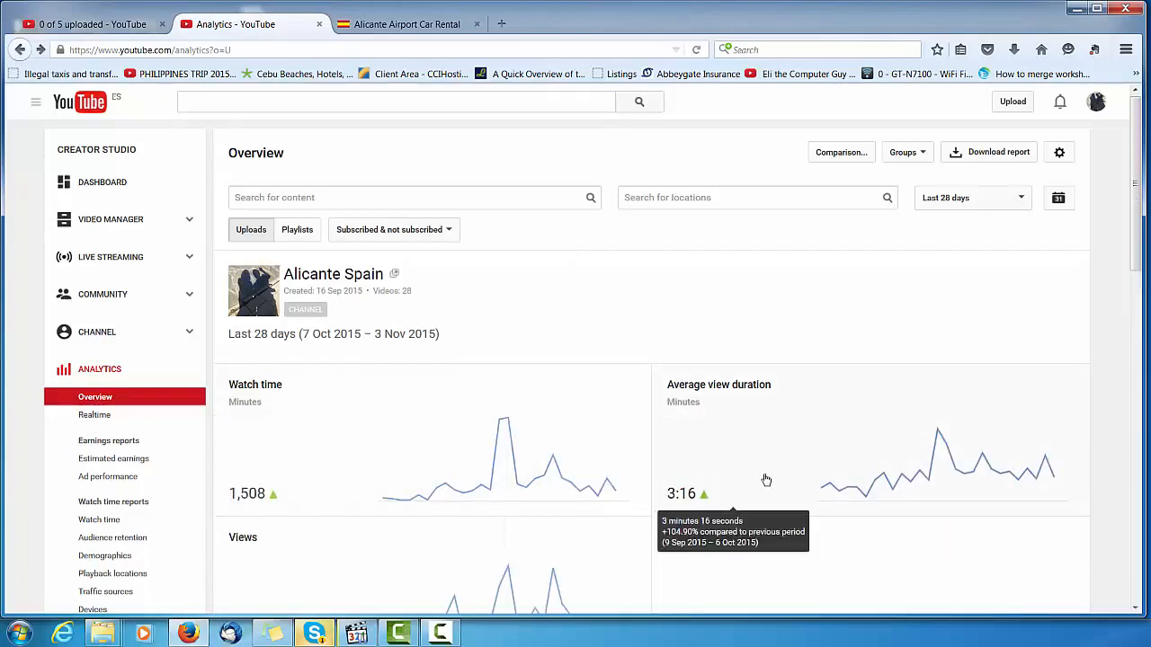
Scroll down the Alicante Spain channel's Analytics overview.
scroll(down, 3)
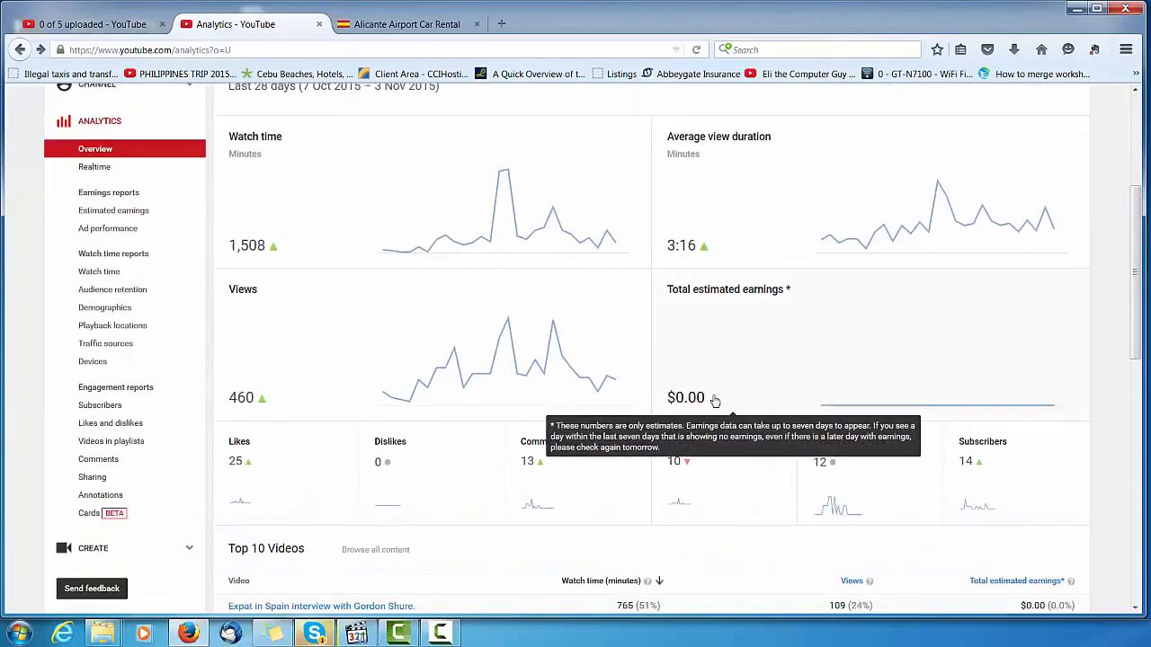
mouse_move(233, 145)
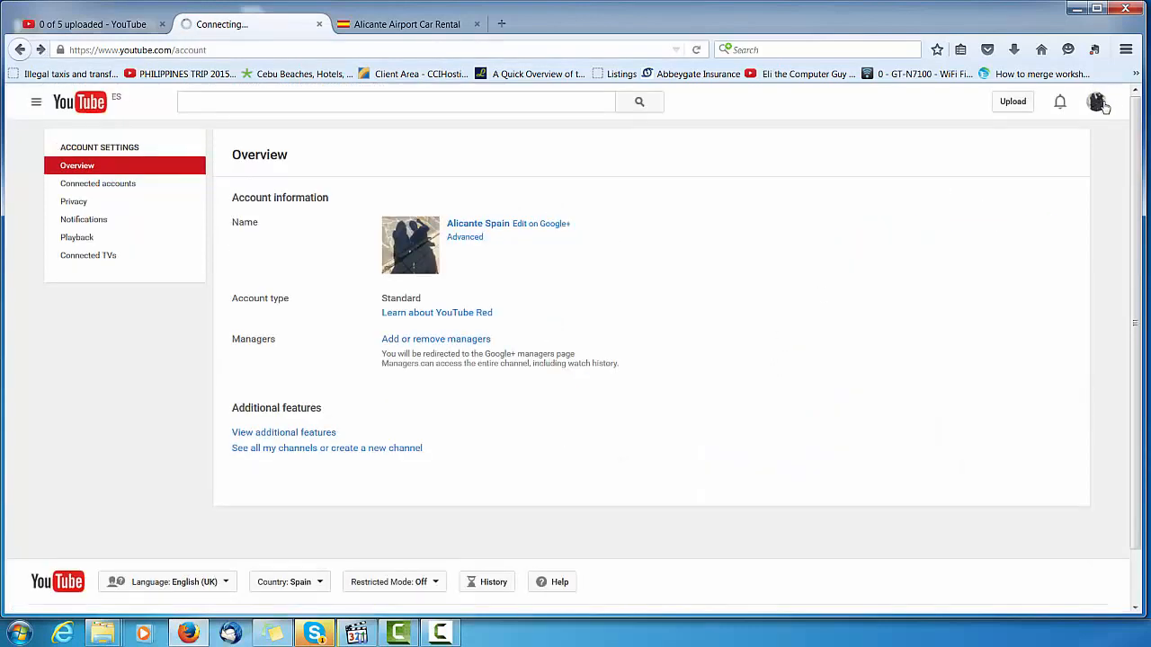
click(1096, 101)
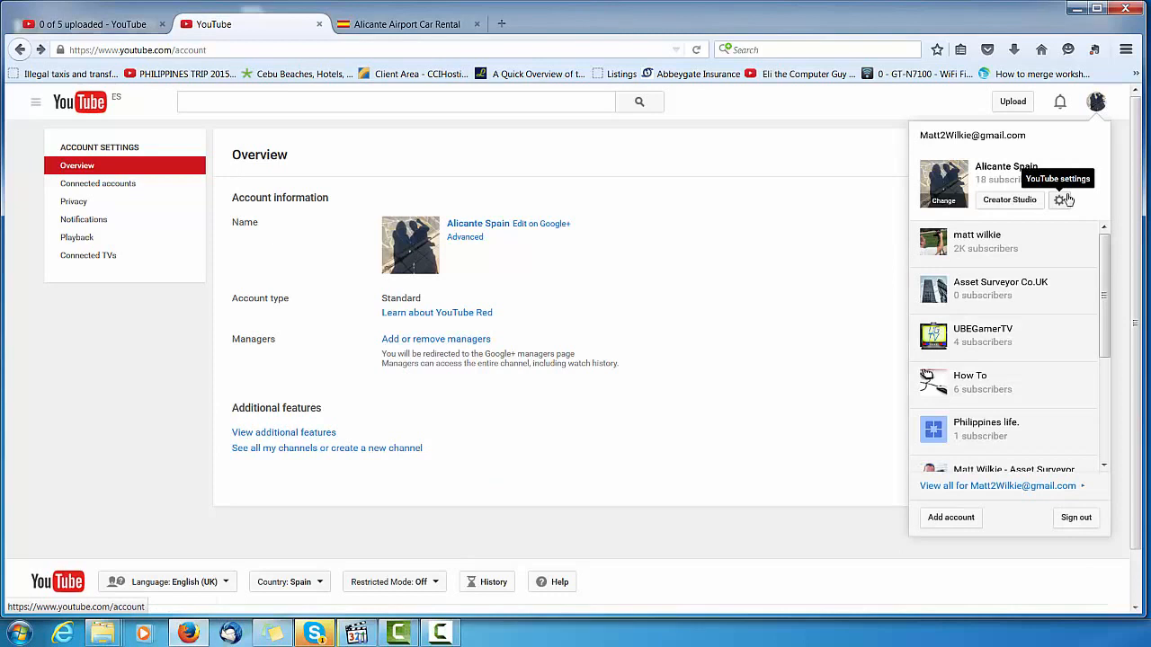
click(493, 439)
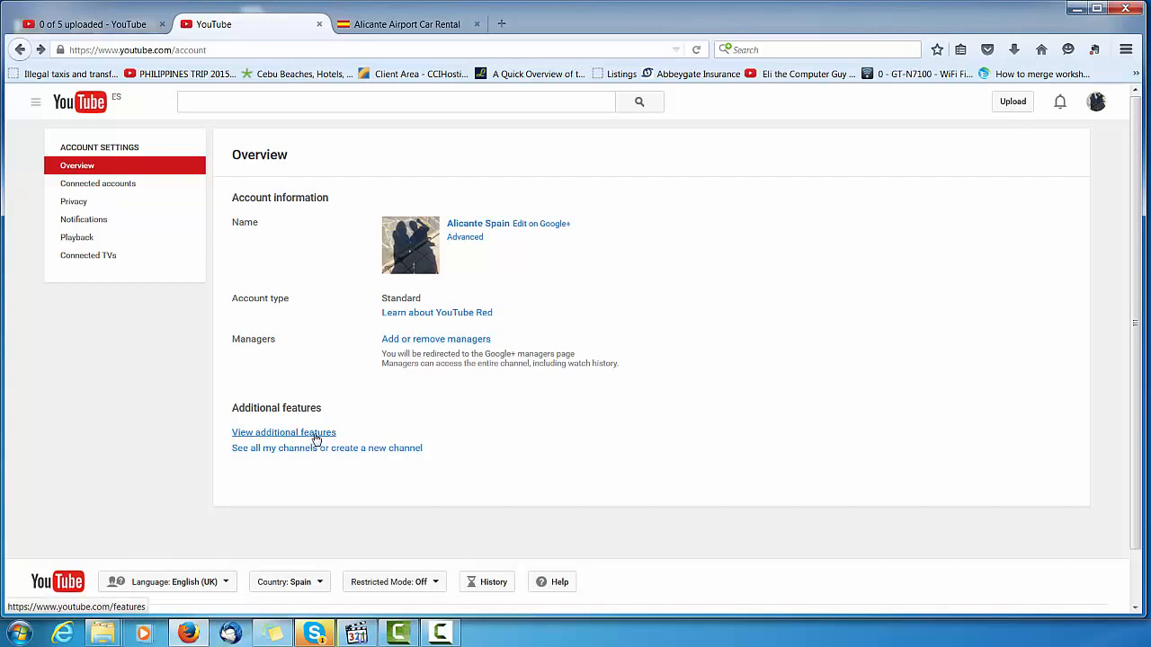
Open 'View additional features' to reach Channel > Status and features.
click(284, 433)
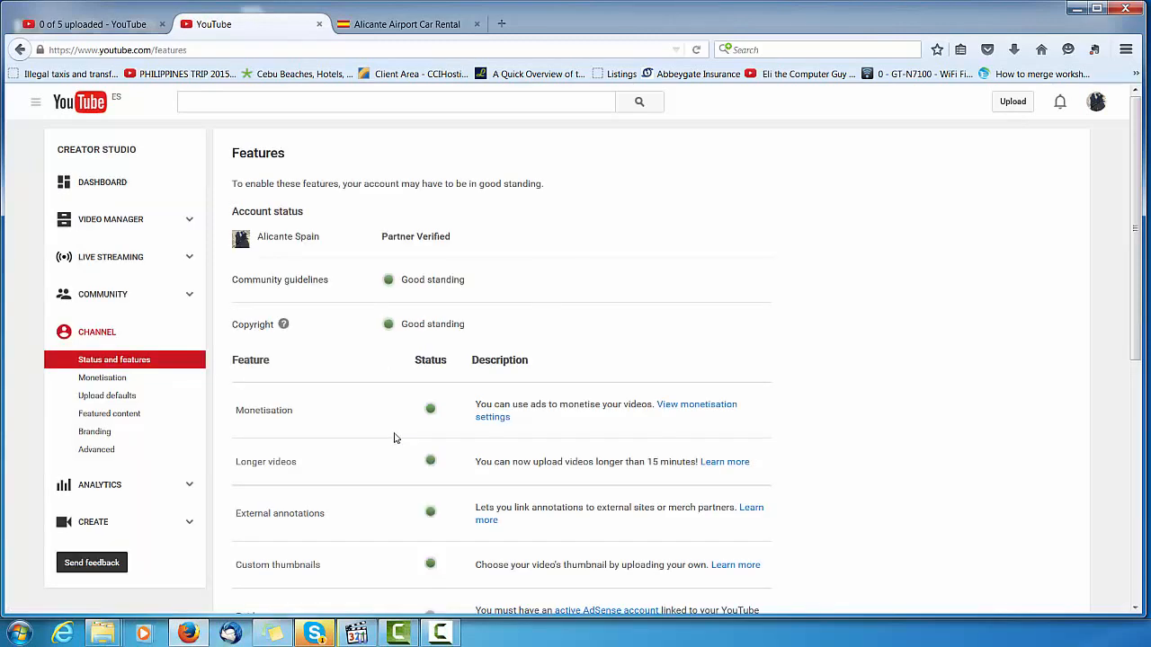
mouse_move(276, 407)
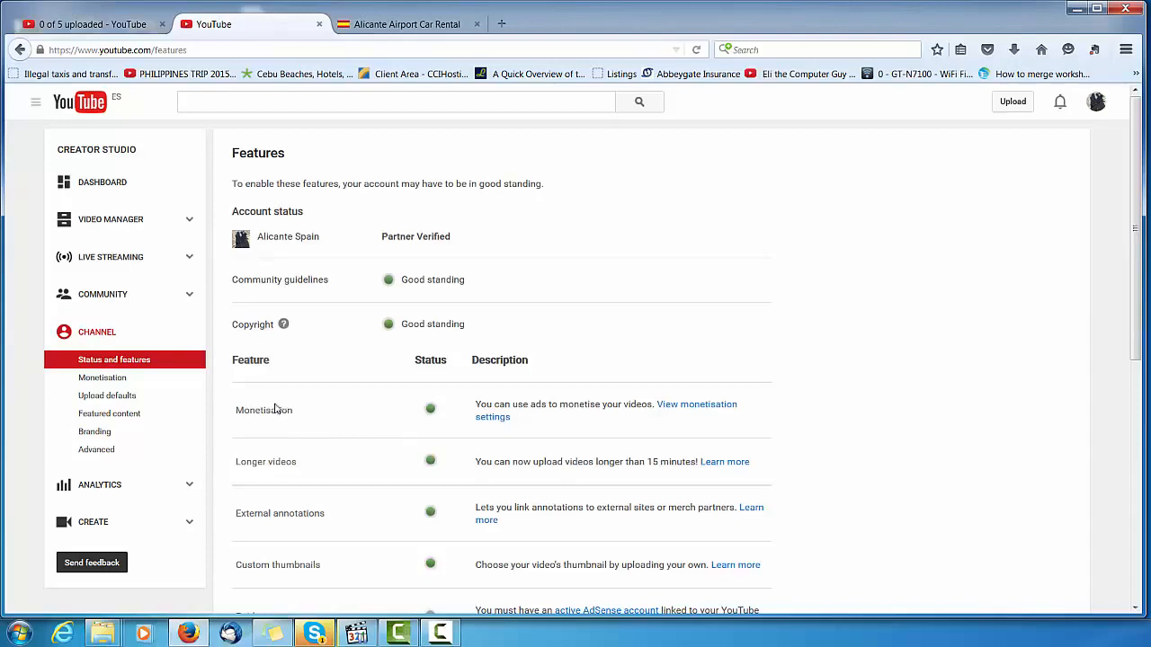
mouse_move(433, 392)
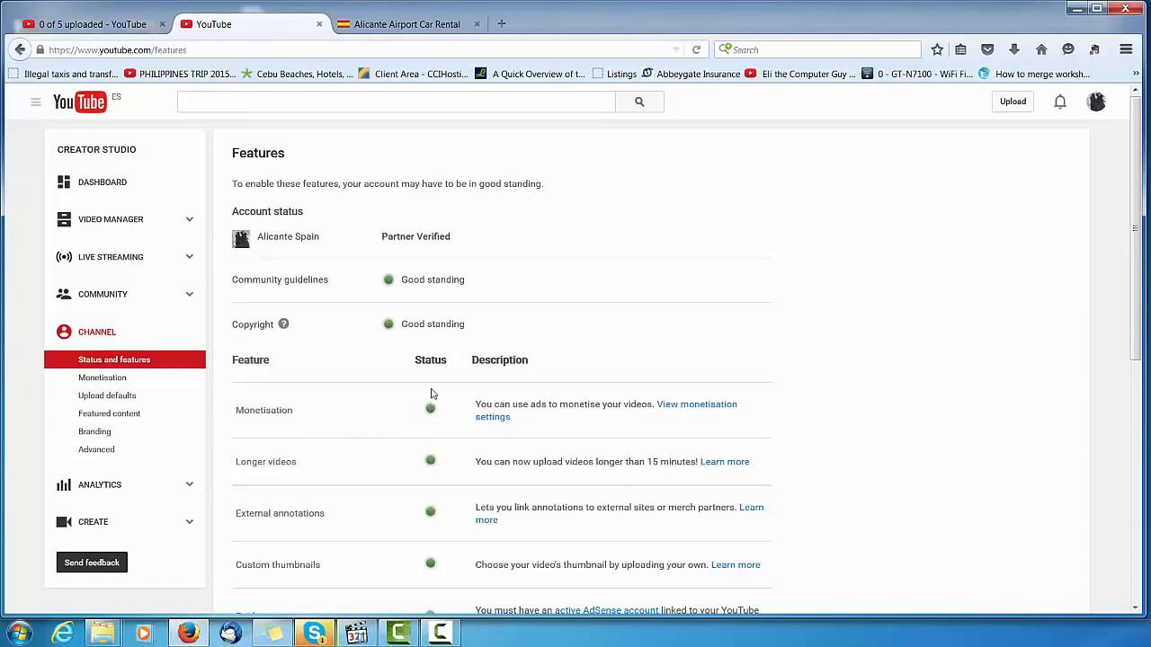
mouse_move(630, 407)
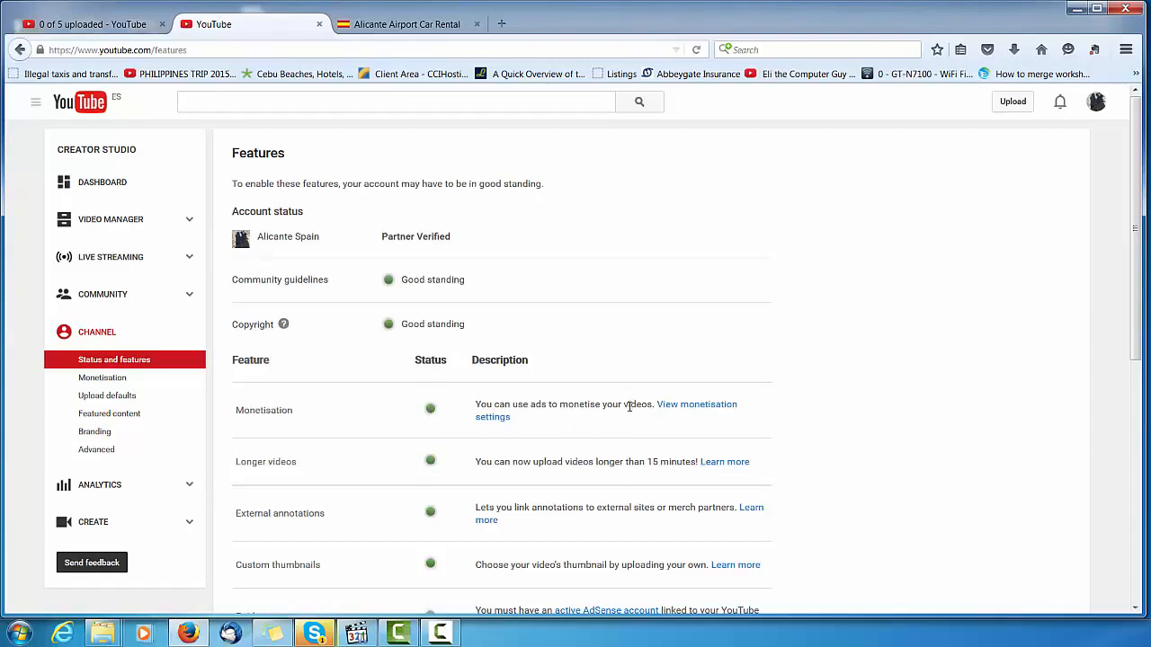
mouse_move(717, 410)
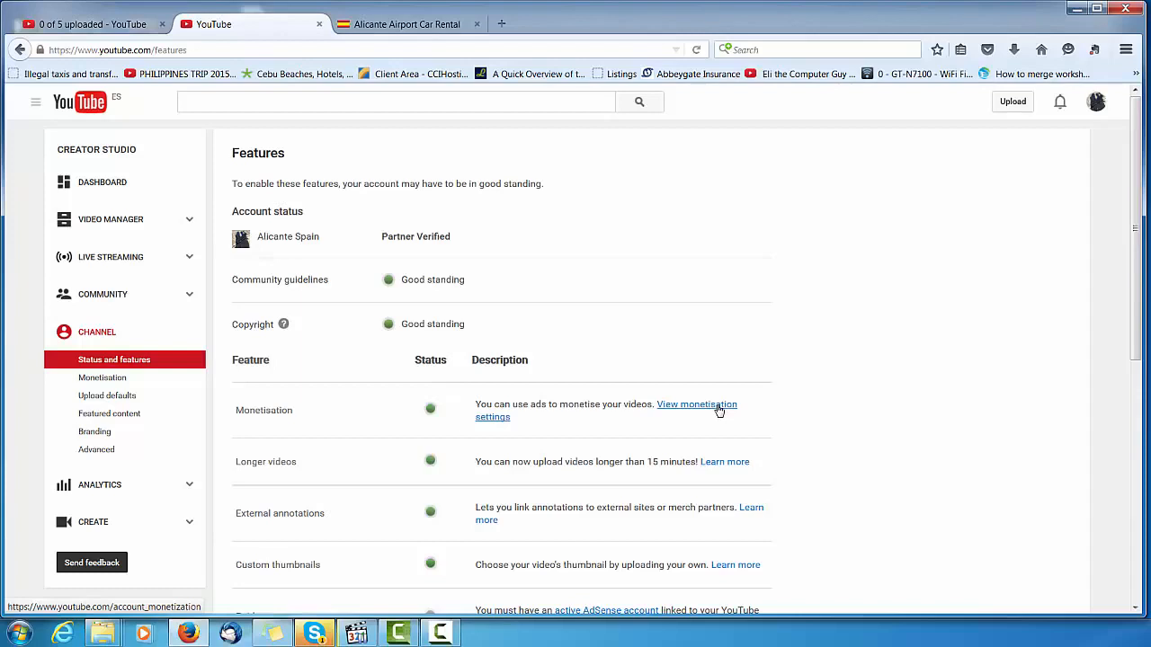
From monetisation settings, expand 'How will I be paid?', choose 'associate an AdSense account' and continue.
click(696, 404)
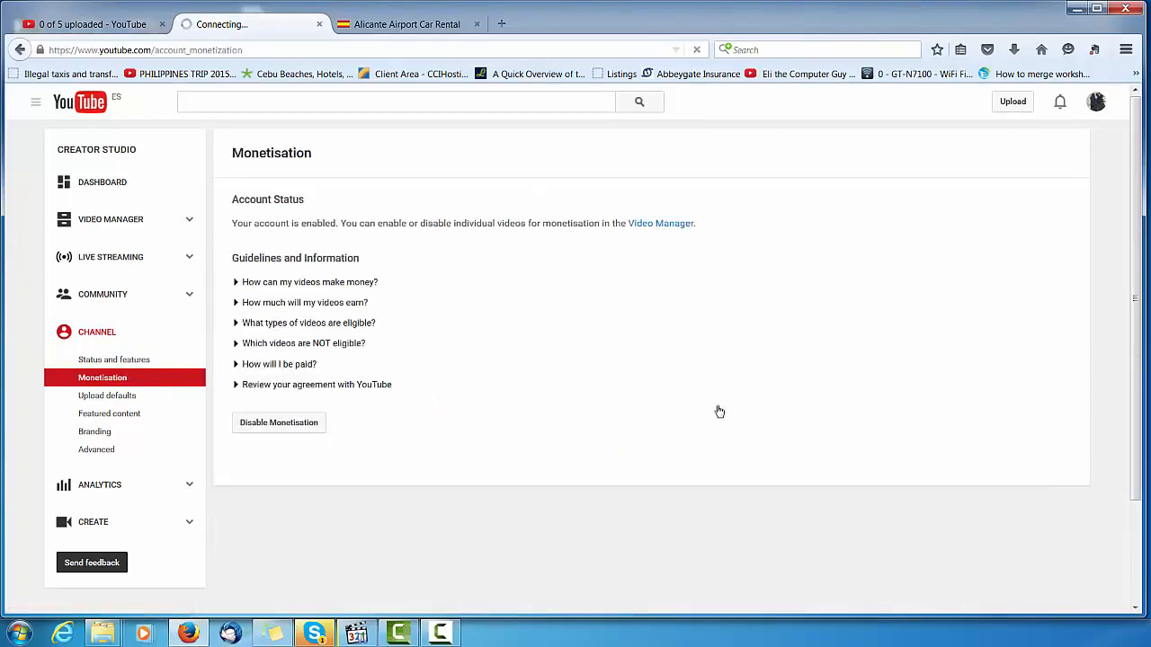
click(278, 364)
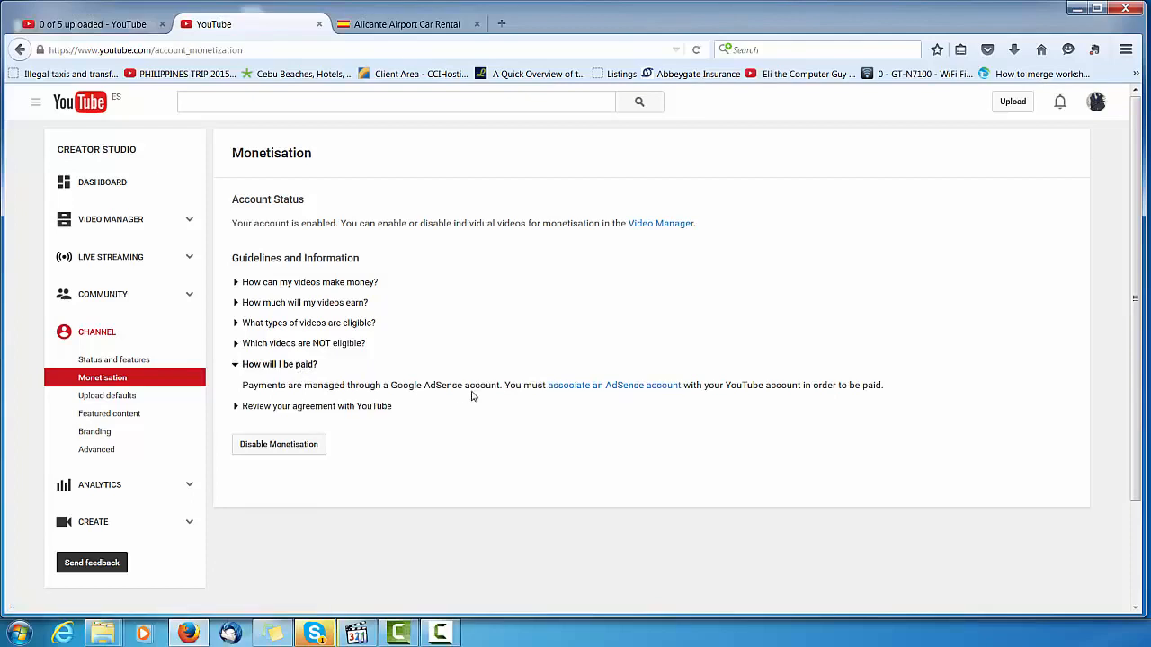
mouse_move(493, 395)
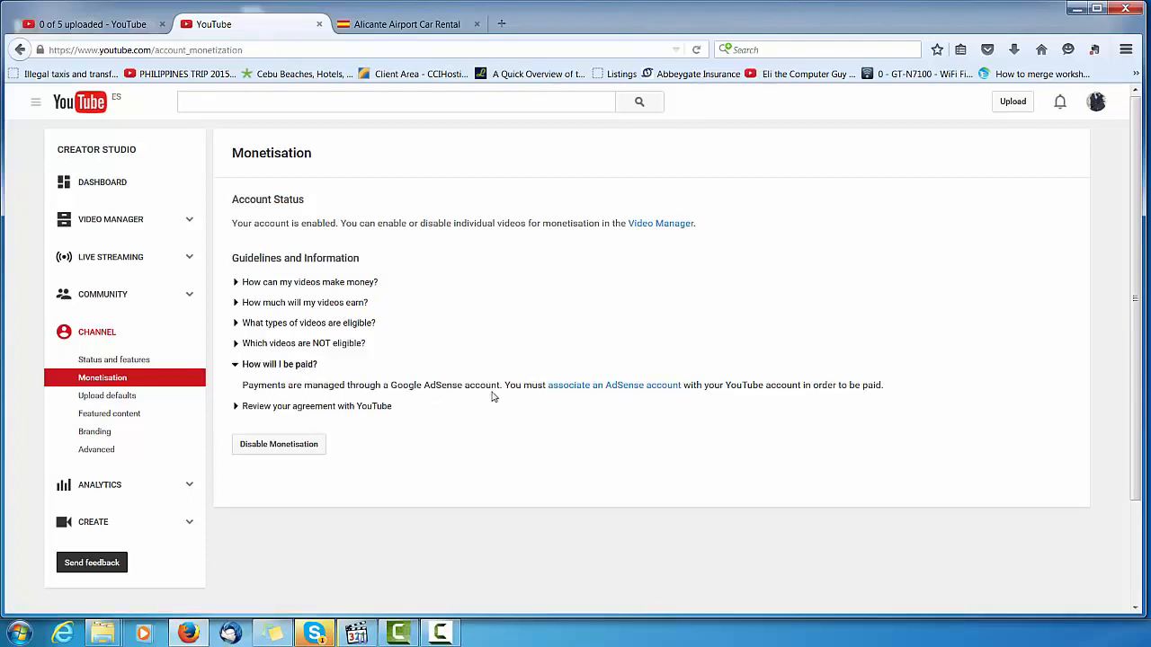
click(614, 385)
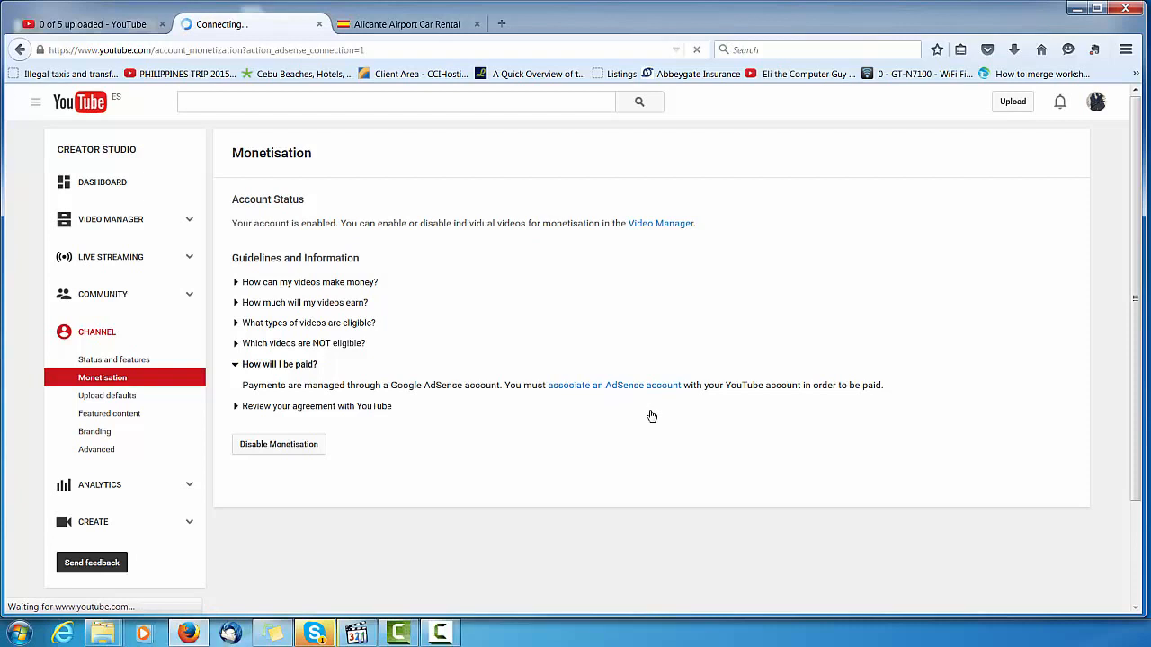
click(613, 385)
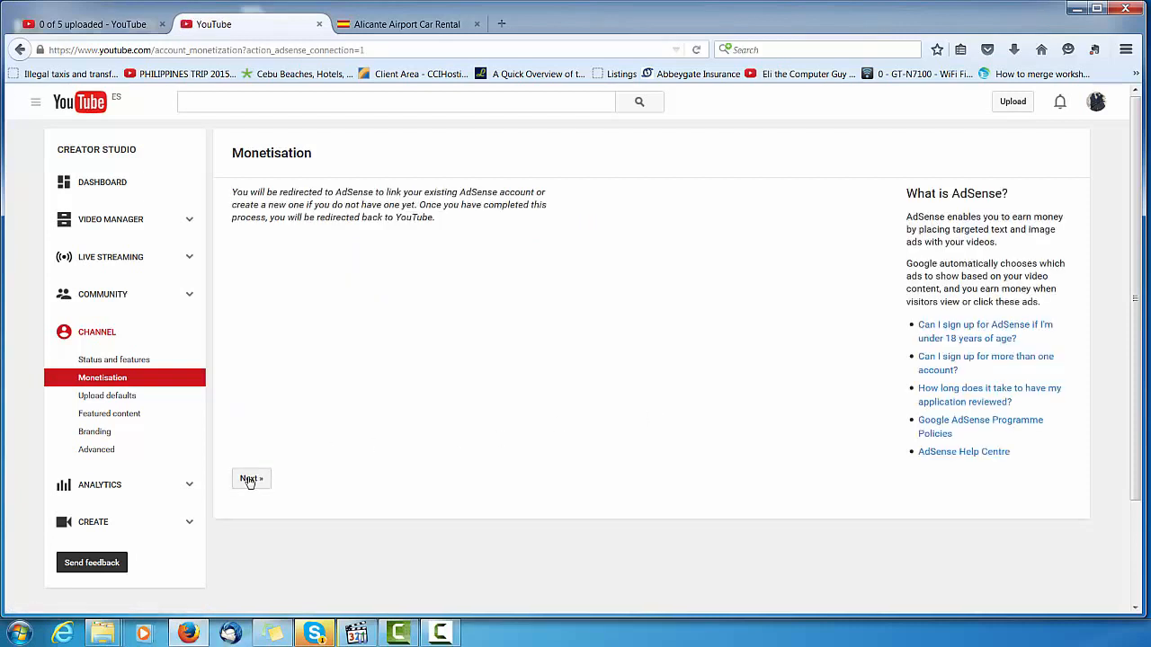
click(251, 478)
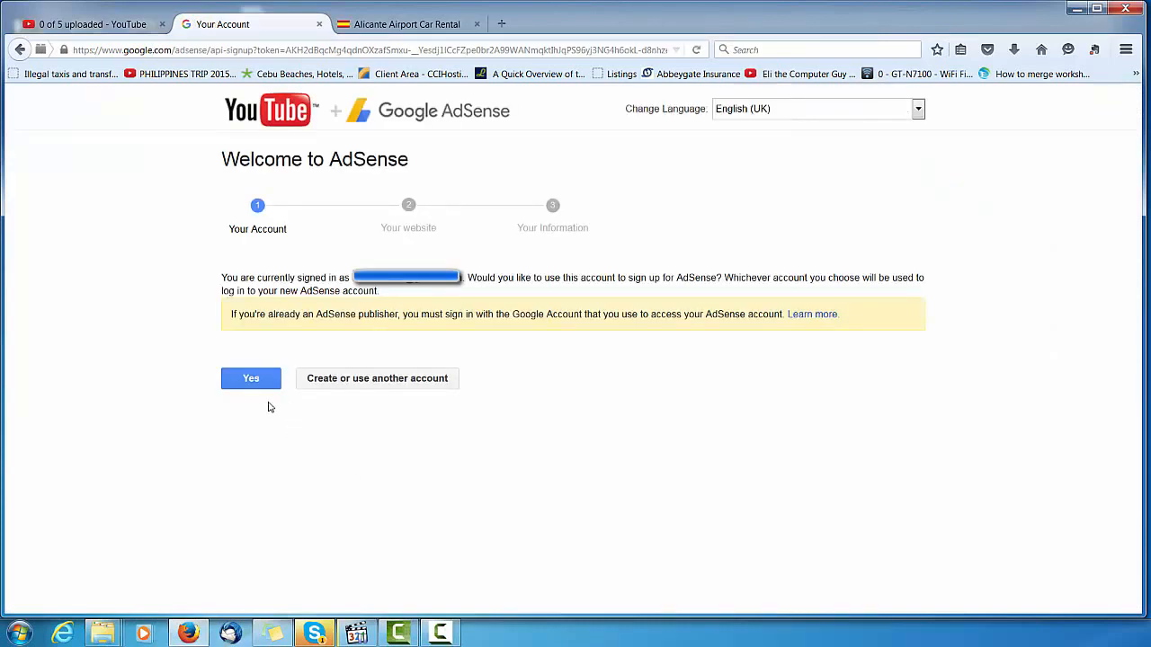
mouse_move(335, 314)
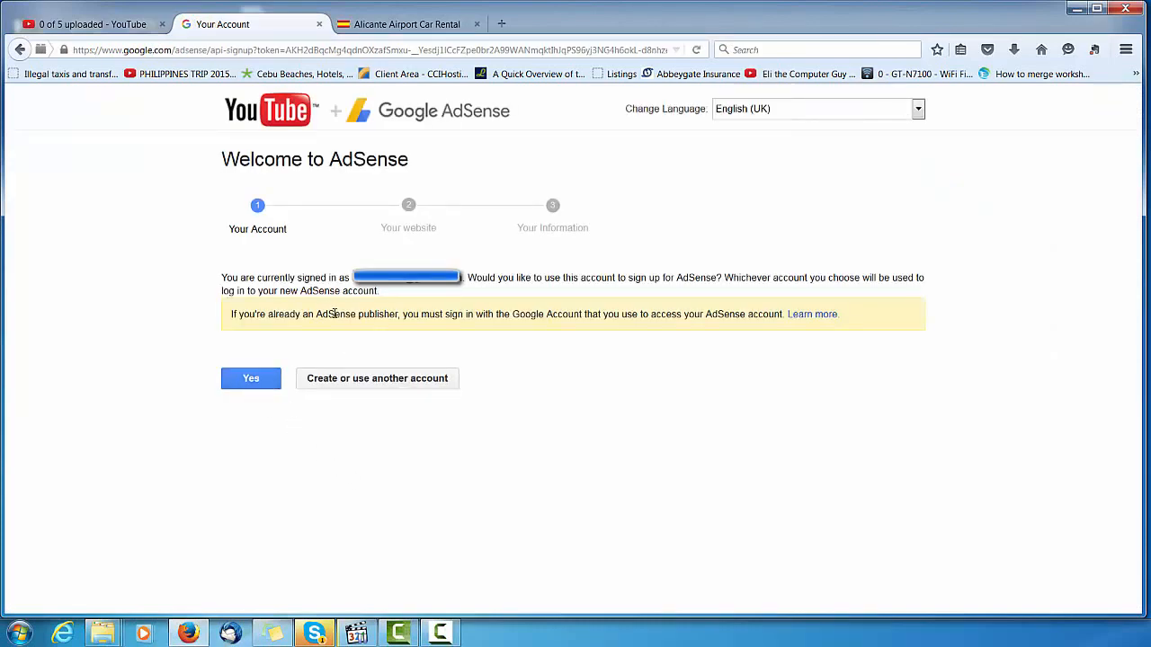
Highlight the existing-publisher note, then choose Yes to sign up with the current account.
drag(333, 313, 835, 314)
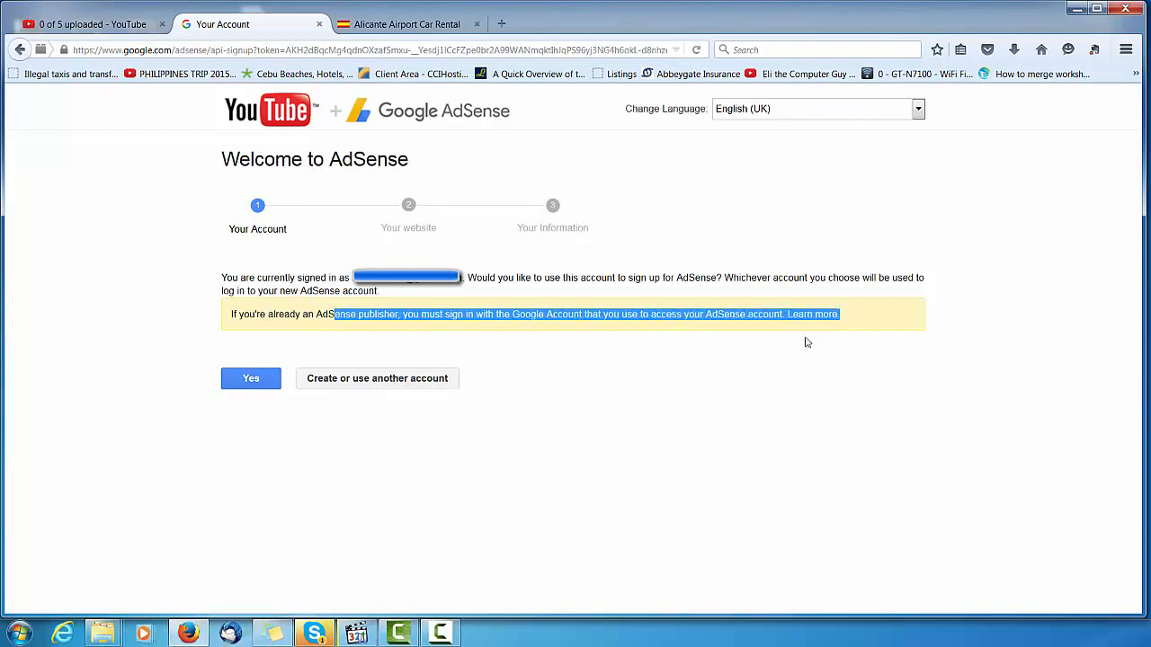
mouse_move(645, 376)
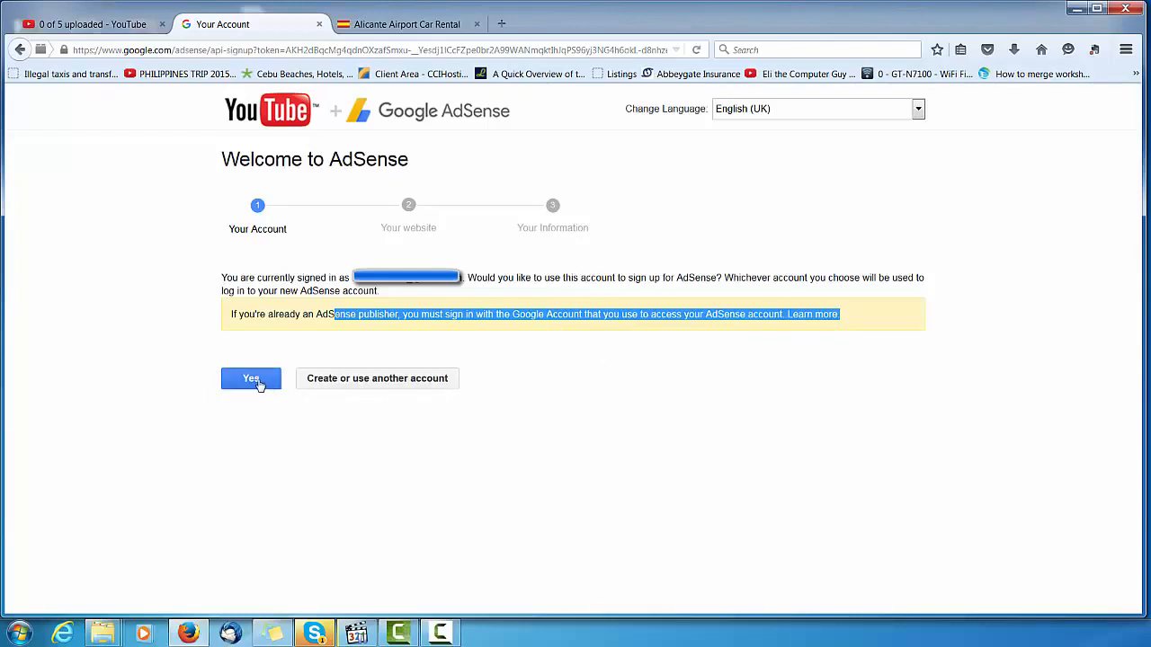
click(250, 379)
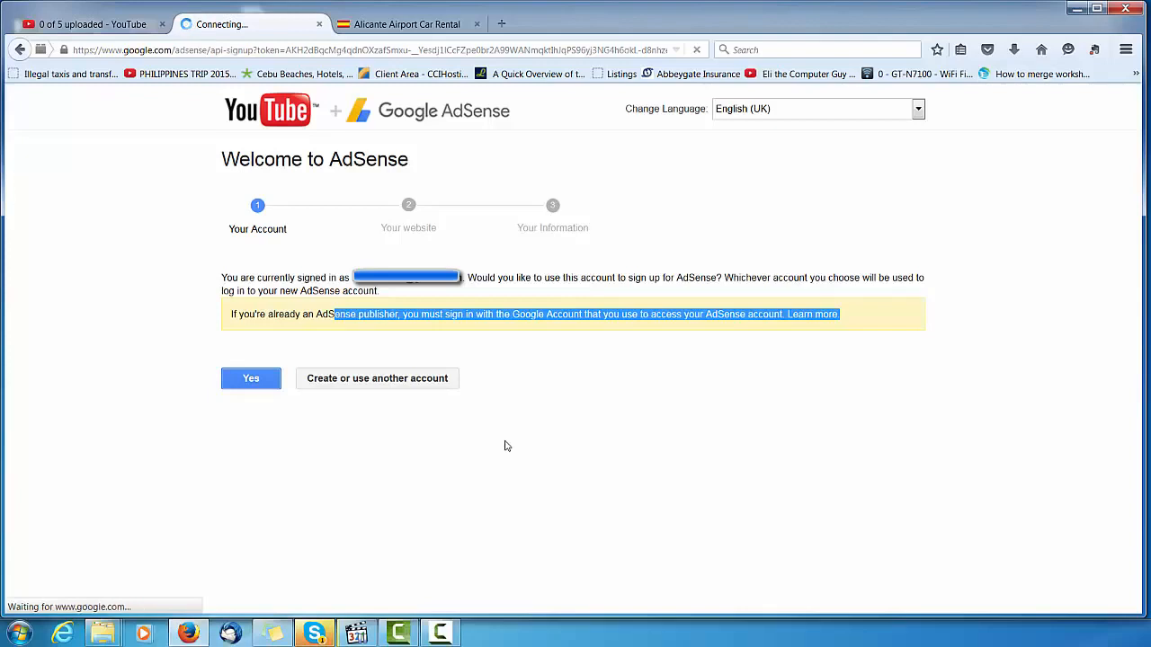
click(250, 378)
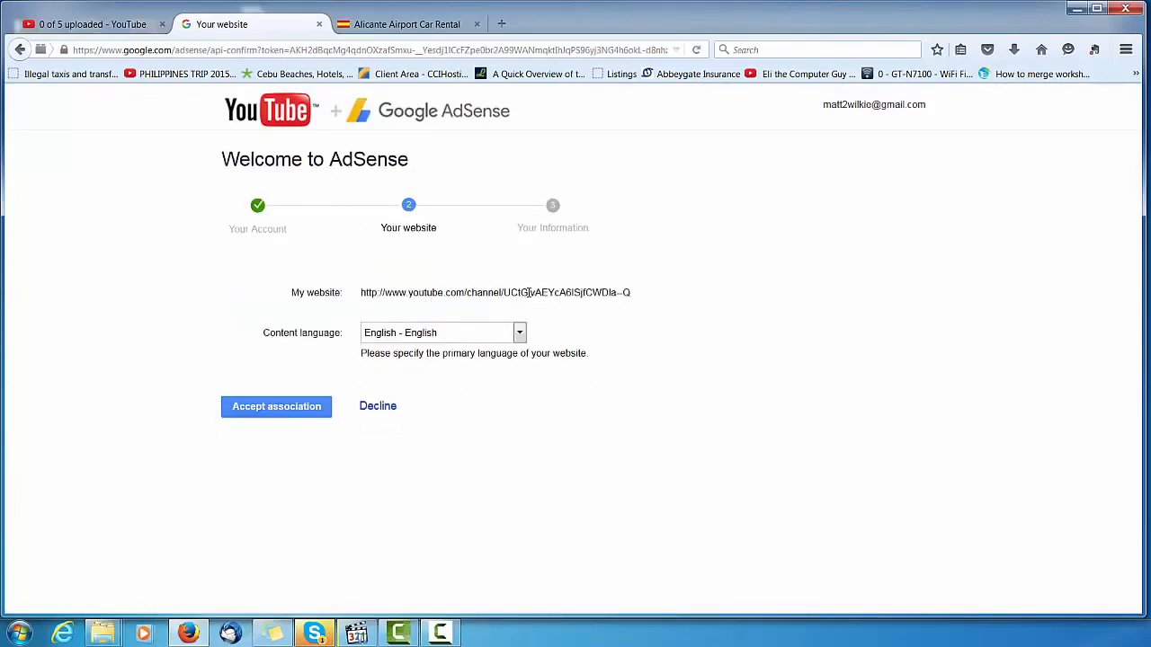
mouse_move(323, 429)
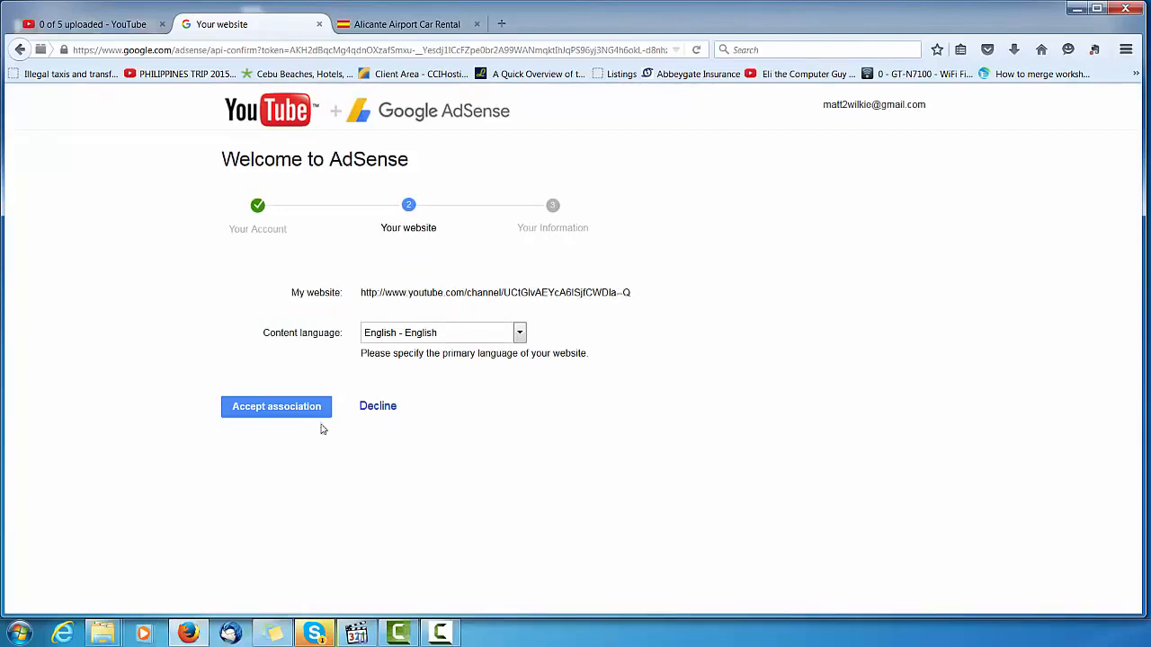
Accept the AdSense association with the YouTube channel URL in English.
click(276, 406)
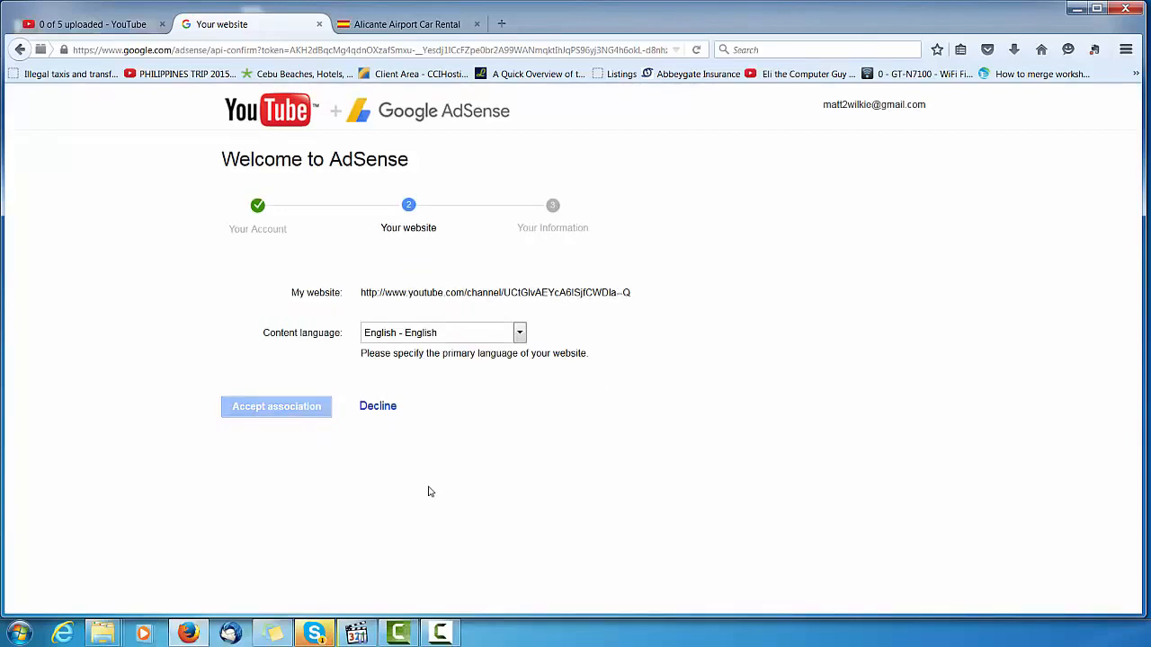
click(276, 406)
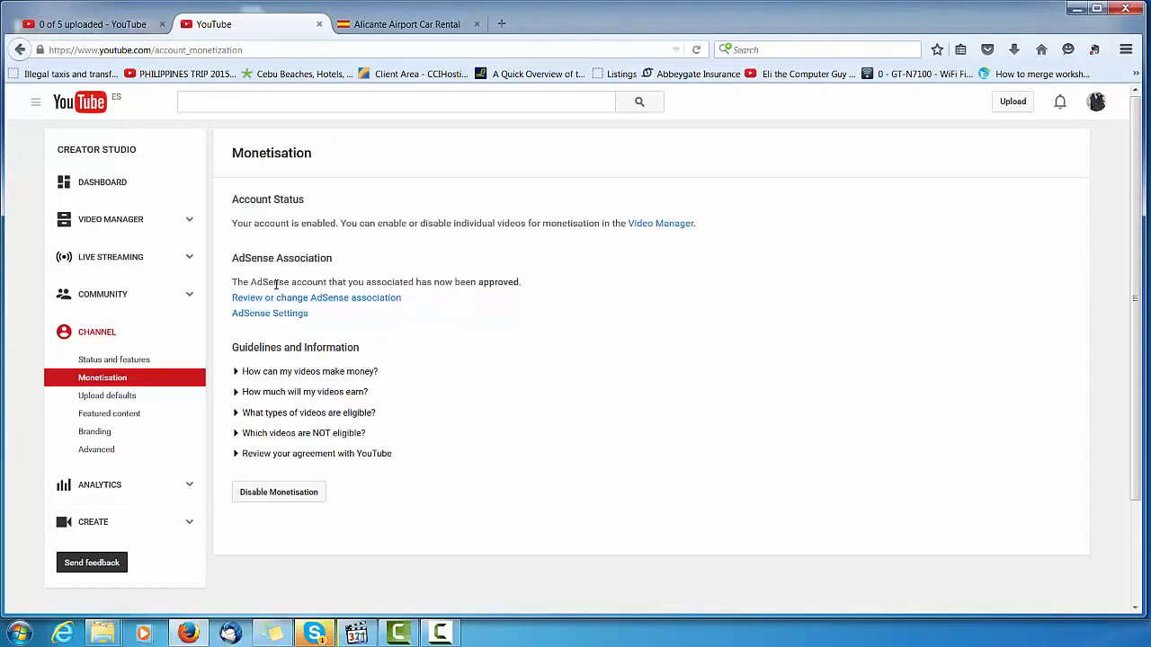
Highlight the AdSense Association approval message on the Monetisation page.
drag(274, 281, 531, 282)
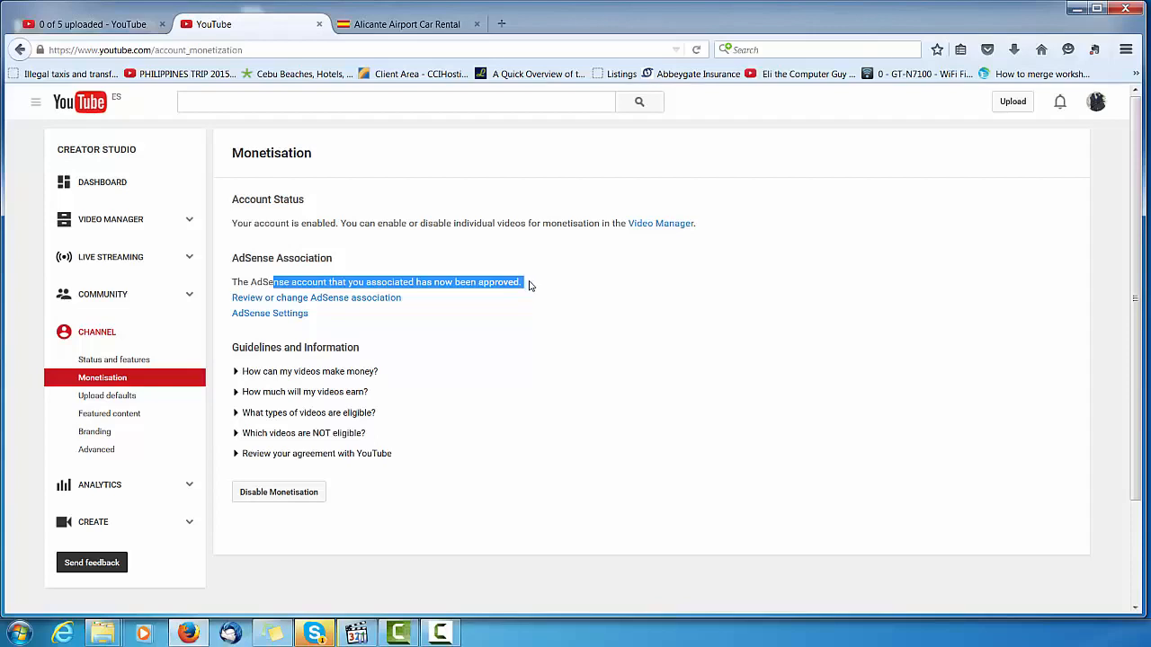